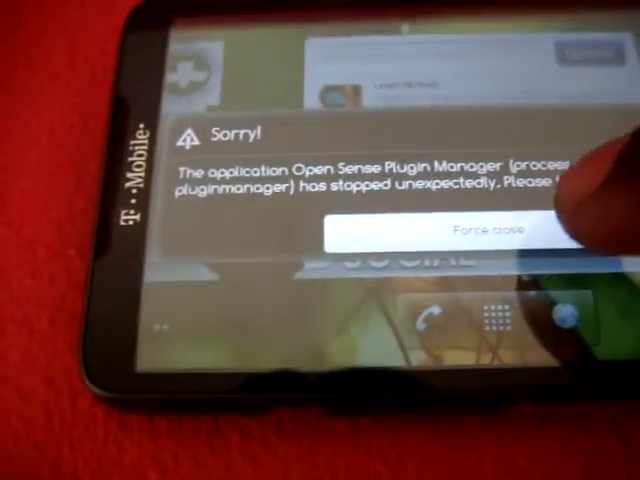
Force close the crashed Open Sense Plugin Manager and reach the app drawer
left_click(475, 227)
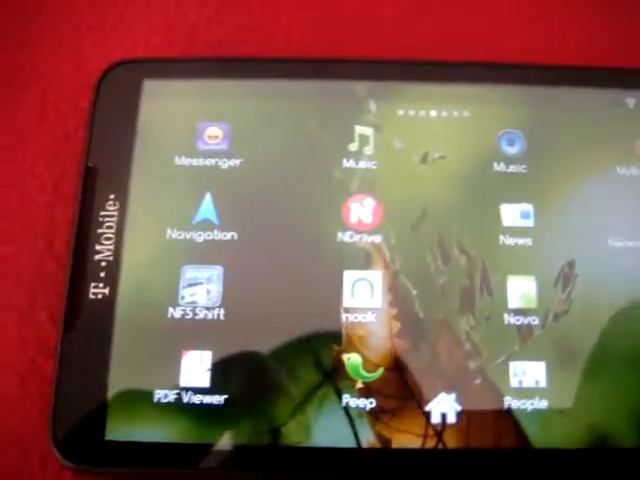
Swipe left through the home screens to an empty spot for the Add to Home screen menu
scroll("left", 3)
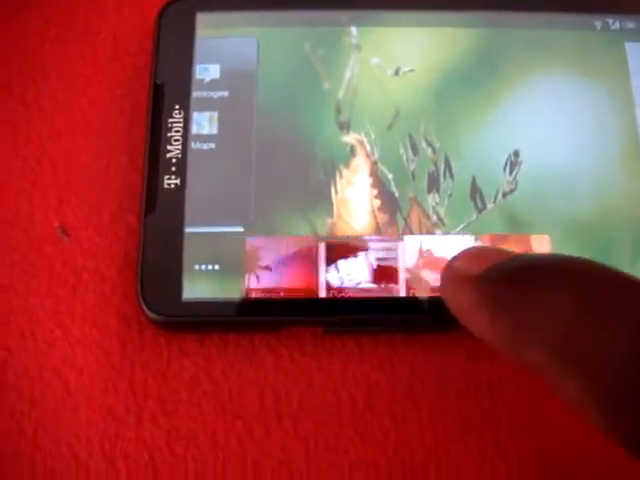
scroll("left", 3)
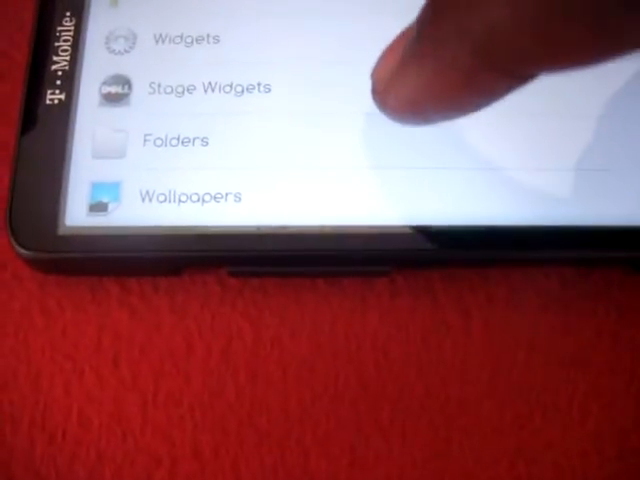
left_click(207, 88)
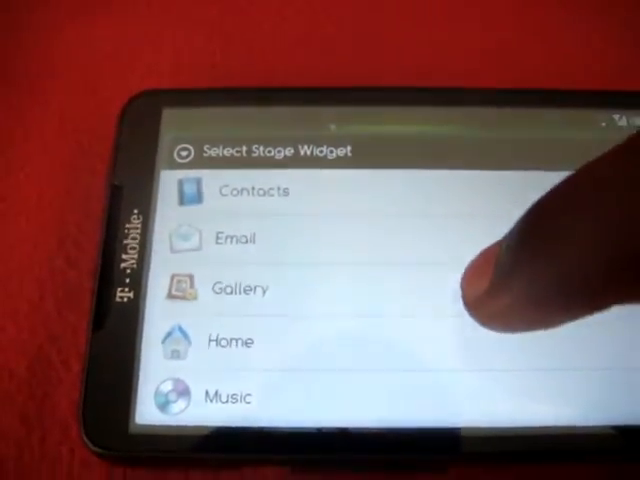
left_click(238, 289)
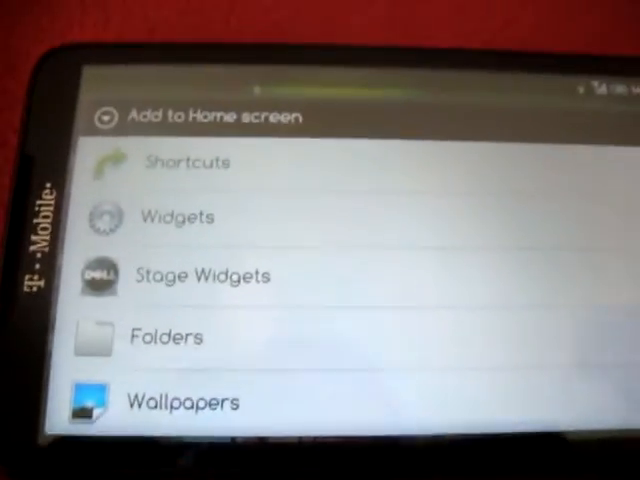
Choose Stage Widgets and select Music from the Select Stage Widget list
left_click(187, 162)
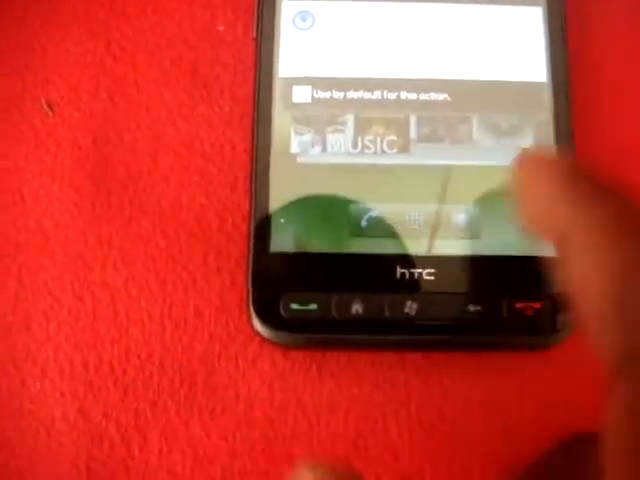
Pick the app in the Complete action dialog so the Music widget lands on the home screen
left_click(355, 145)
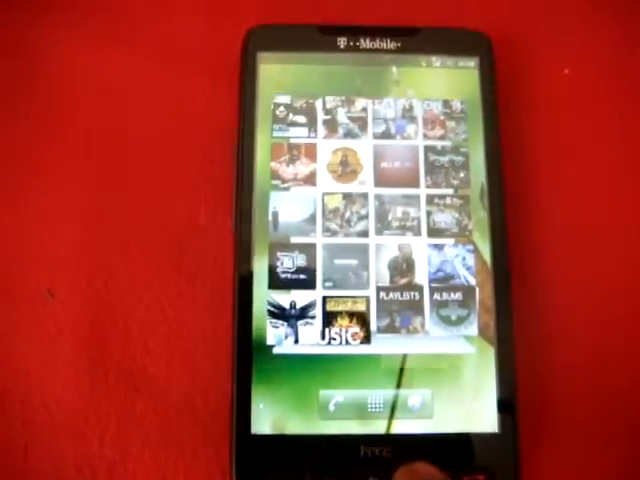